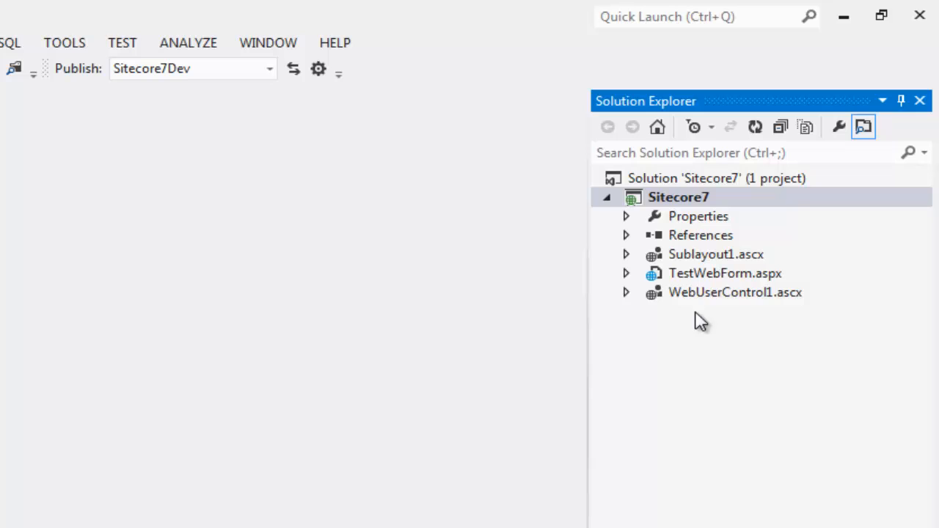
With TestWebForm.aspx open, show all files, expand bin and permanently delete Sitecore.Kernel.dll.
double_click(724, 273)
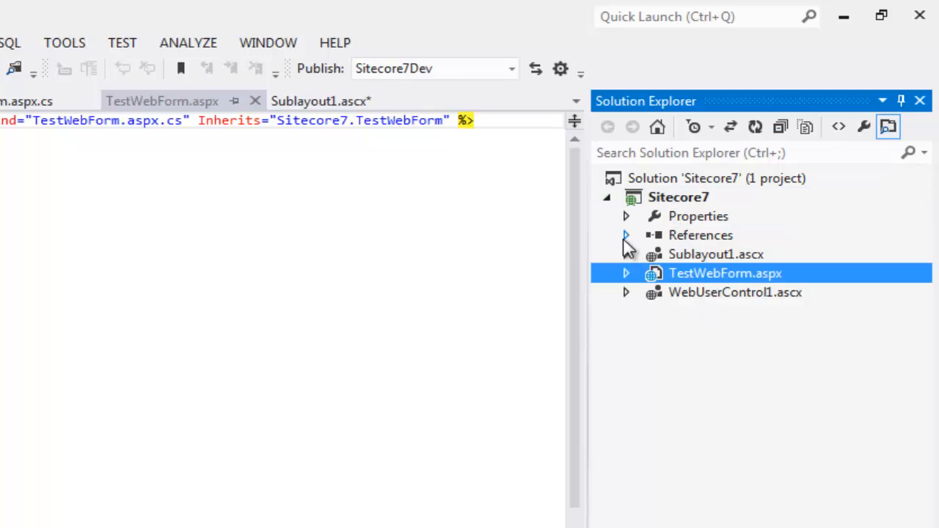
left_click(625, 234)
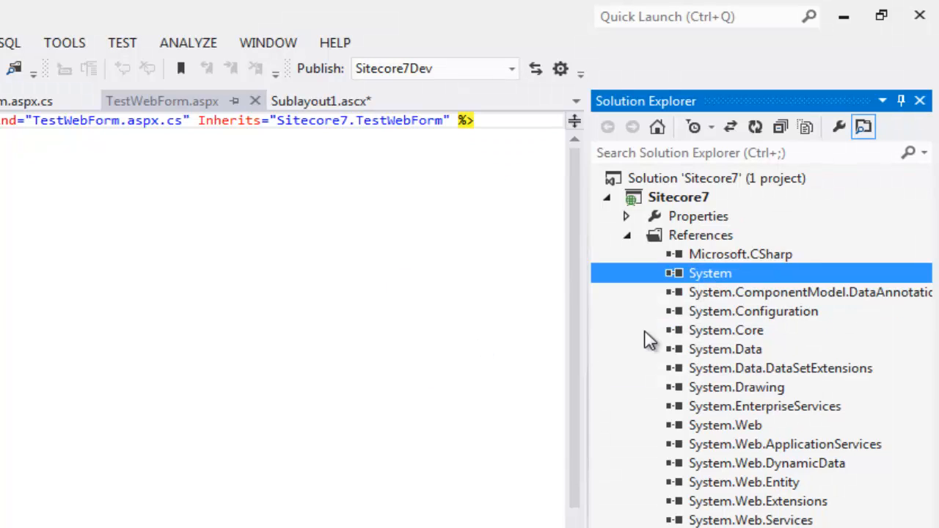
mouse_move(804, 126)
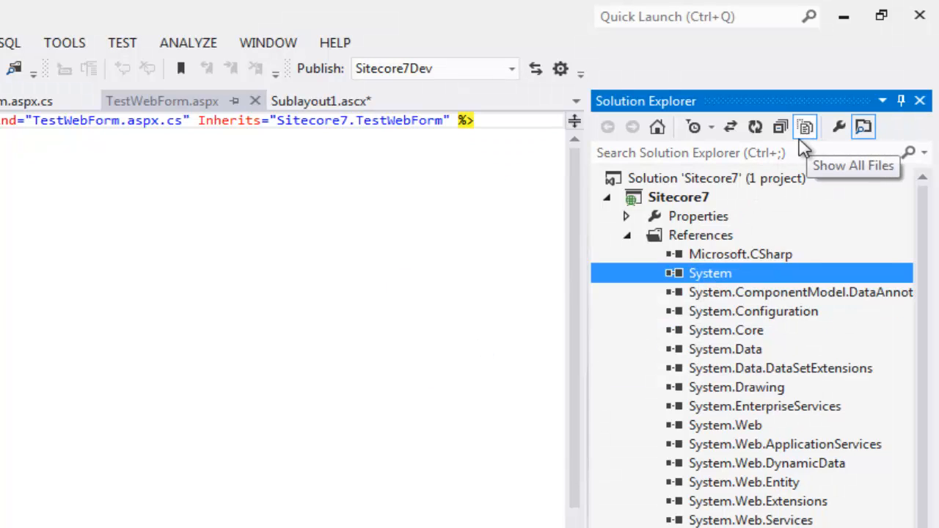
left_click(804, 126)
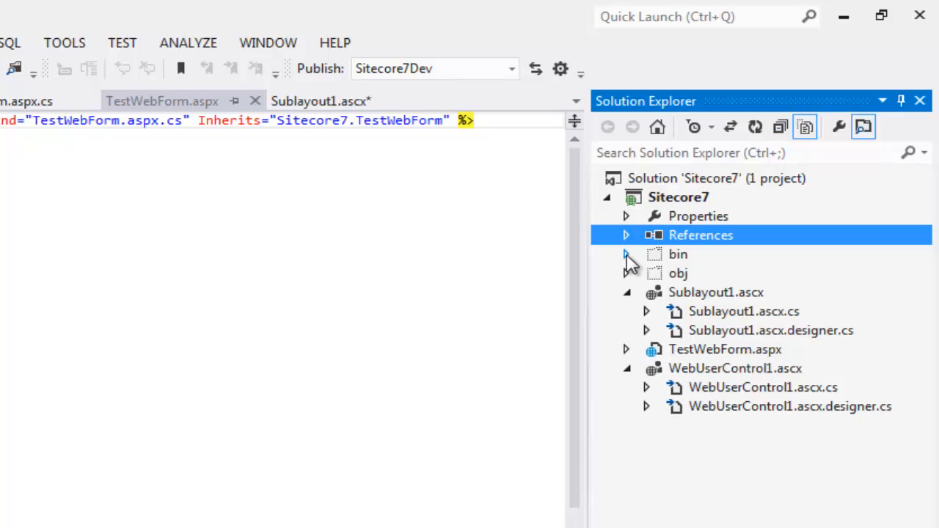
left_click(625, 254)
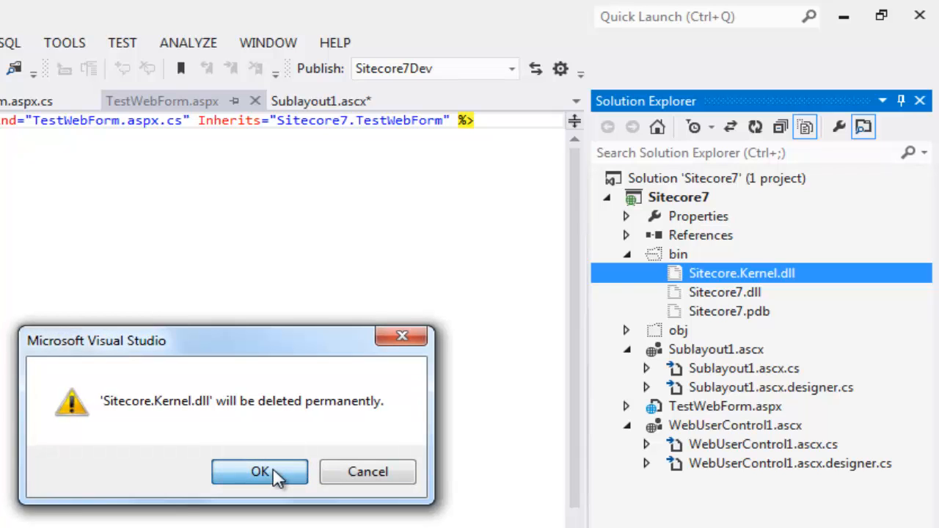
left_click(260, 471)
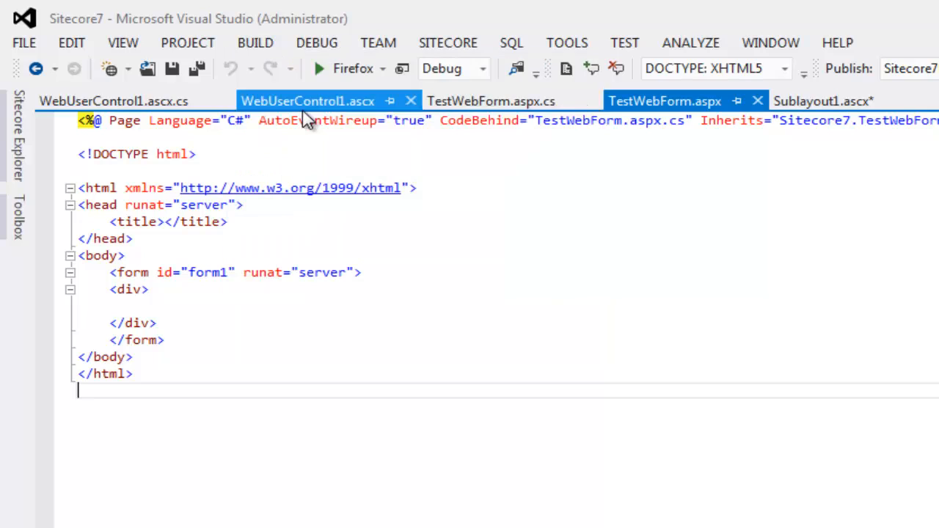
Build the Sitecore7 solution and confirm 1 succeeded, 0 failed in Output.
left_click(255, 42)
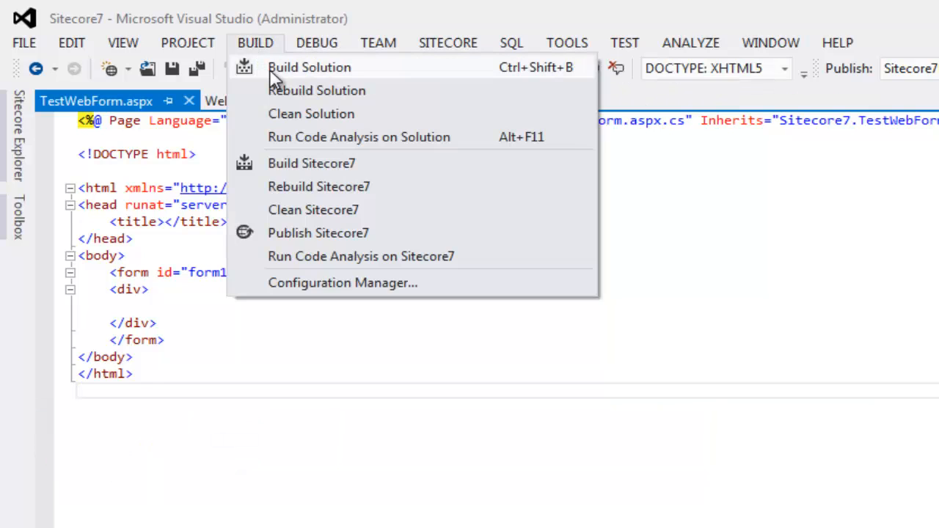
left_click(308, 68)
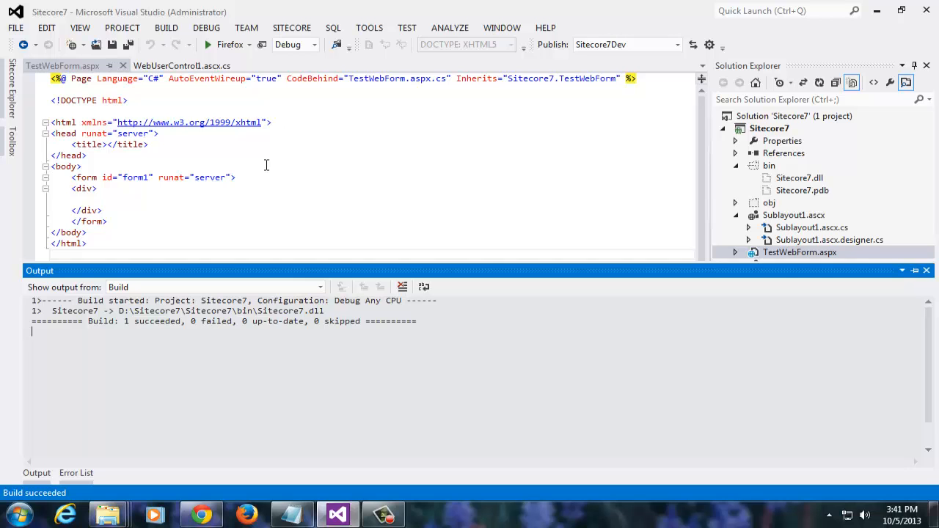
mouse_move(108, 514)
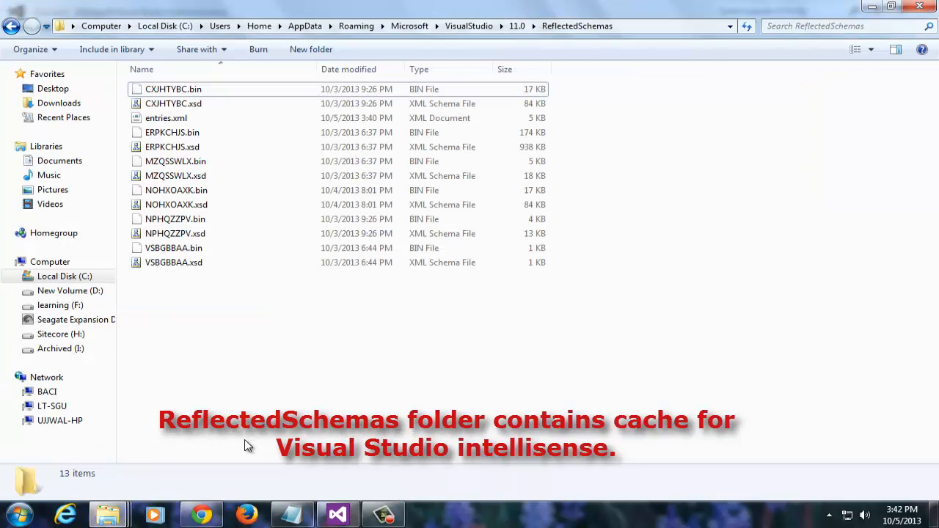
Navigate to VisualStudio\11.0 ReflectedSchemas and send all 13 schema cache files to the Recycle Bin.
left_click(174, 261)
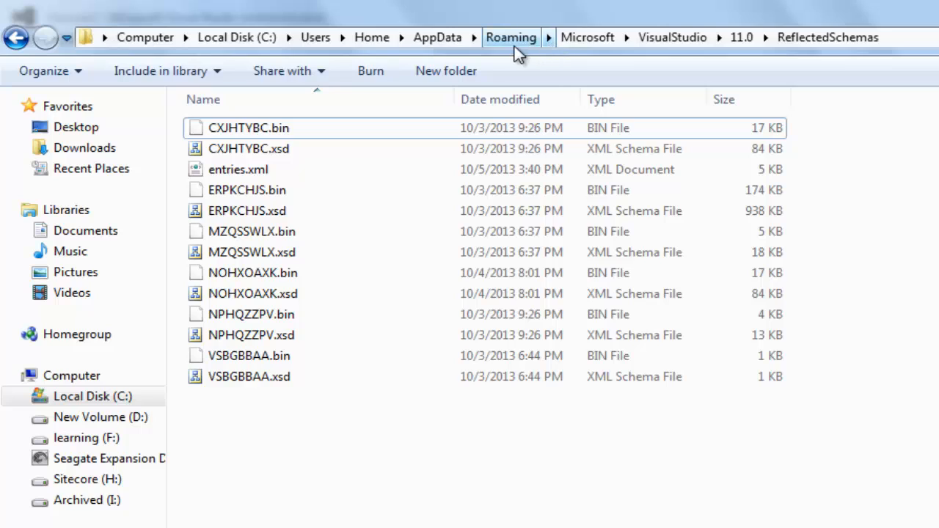
mouse_move(501, 52)
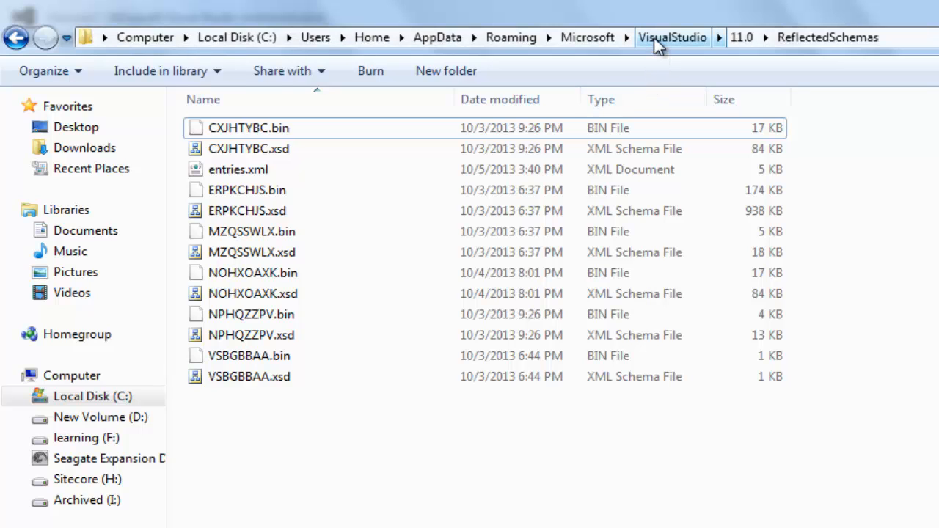
left_click(672, 38)
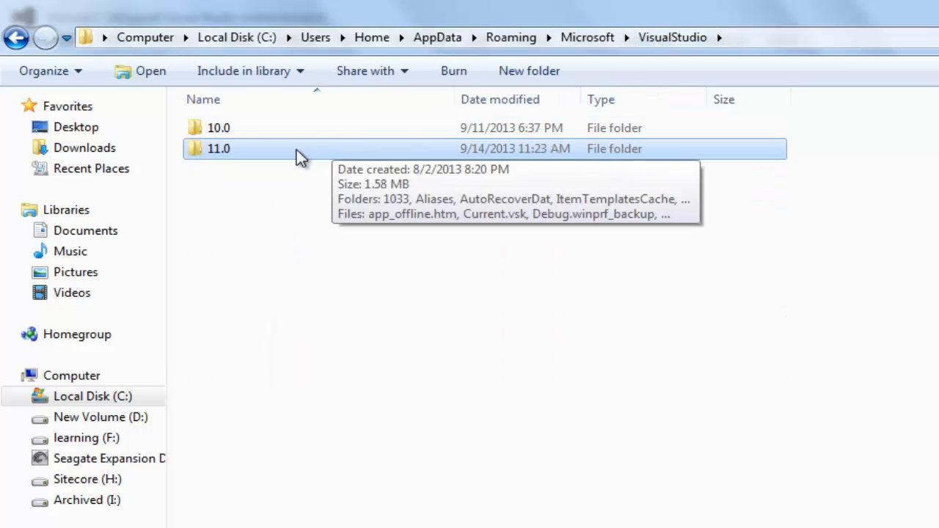
double_click(217, 148)
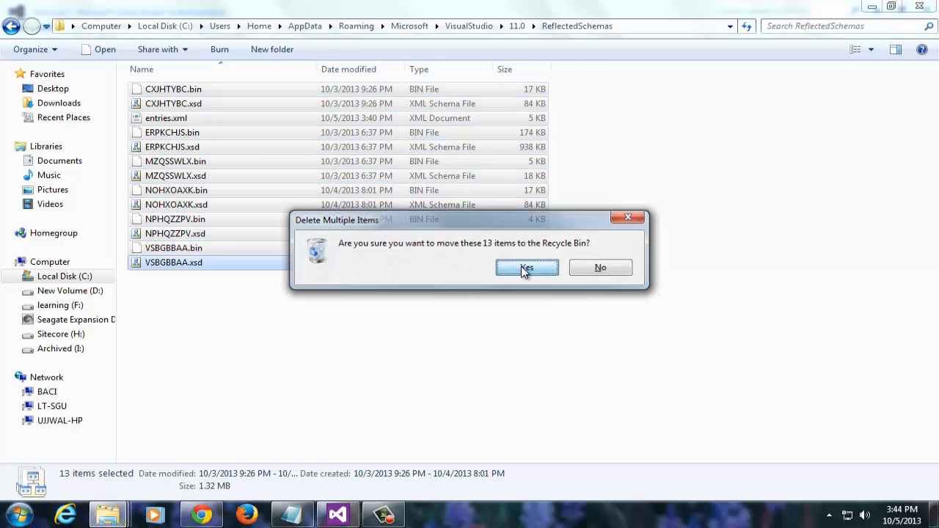
left_click(527, 267)
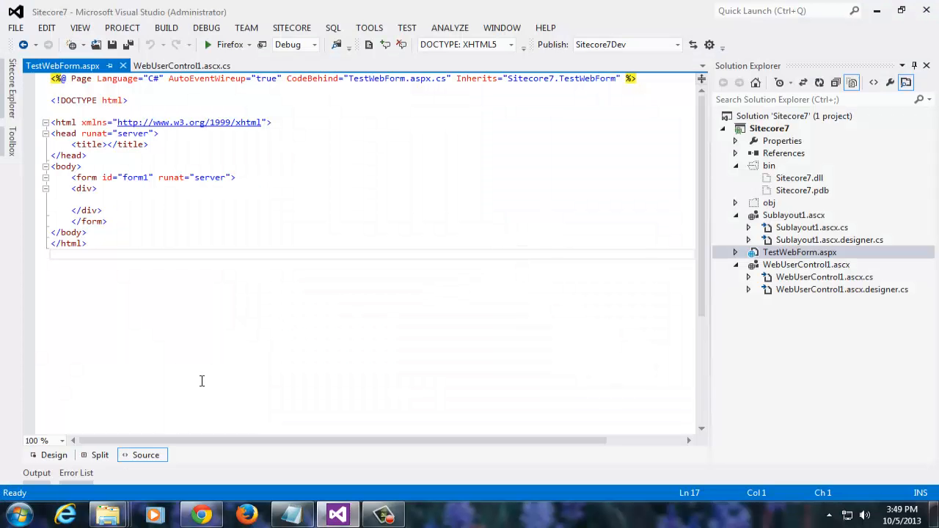
mouse_move(109, 513)
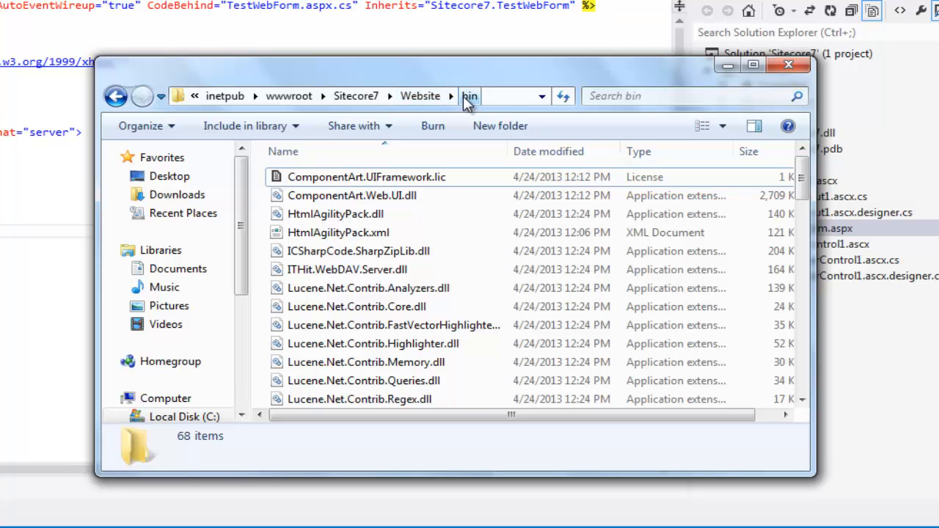
Delete Sitecore.Kernel.dll from inetpub\wwwroot\Sitecore7\Website\bin, leaving 67 items.
scroll("down", 3)
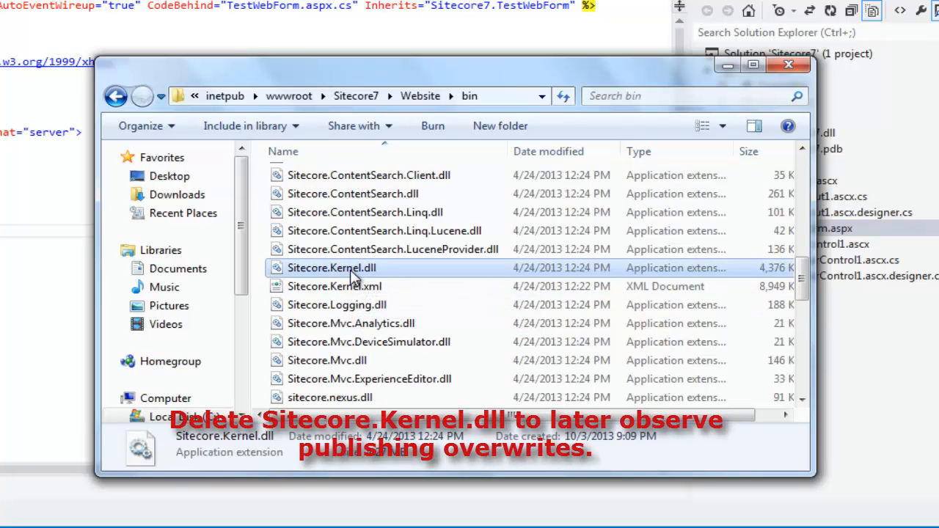
right_click(331, 267)
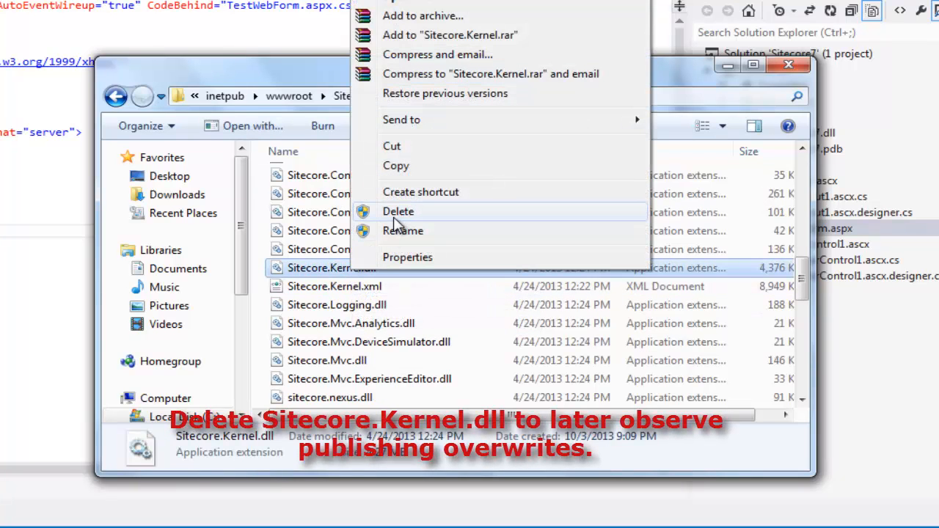
left_click(399, 211)
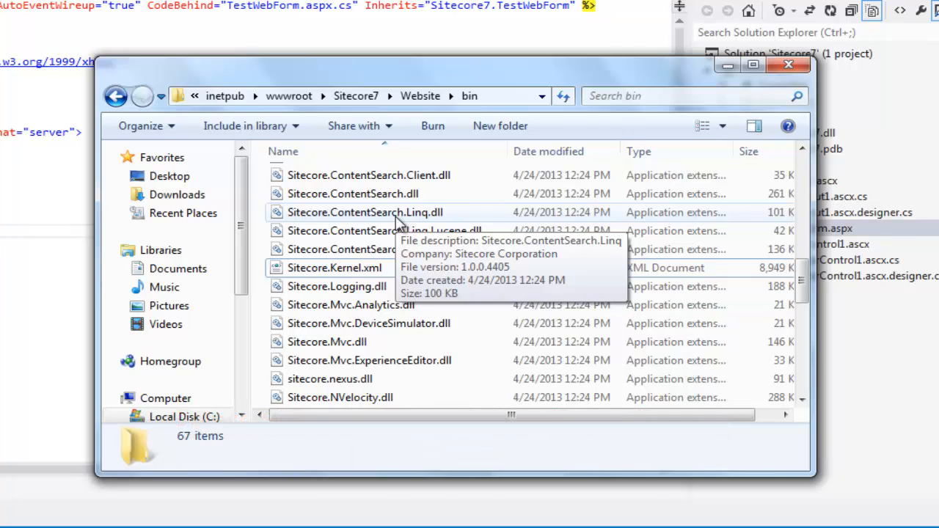
mouse_move(396, 230)
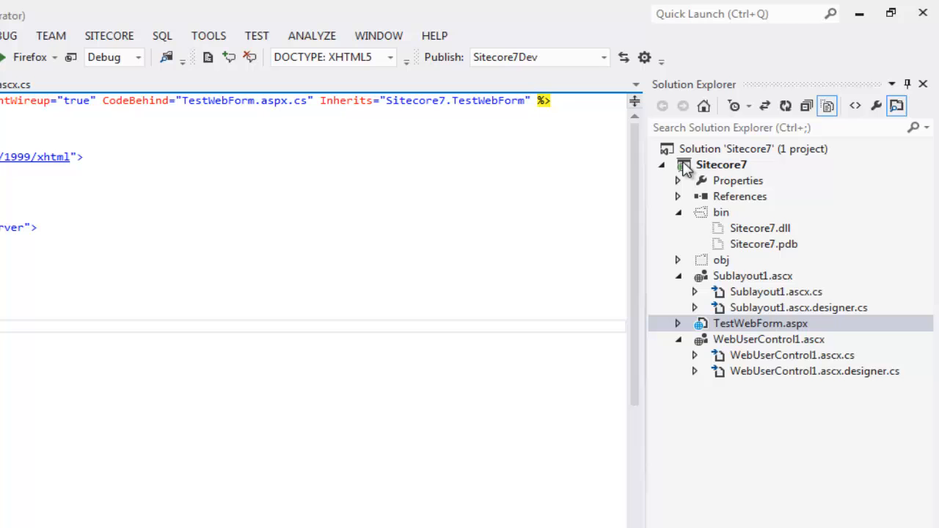
Browse to D:\Sitecore 7 Library in Reference Manager and add Sitecore.Kernel.dll as a reference.
right_click(739, 197)
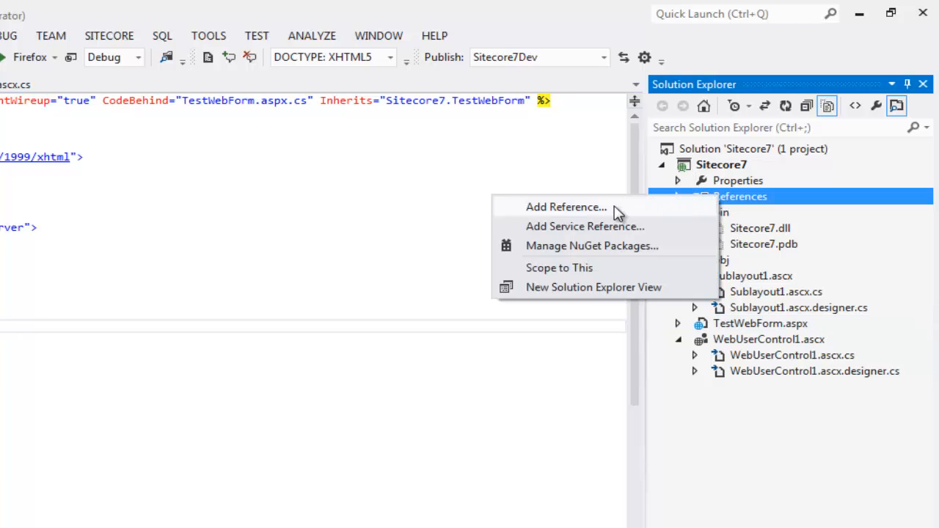
left_click(566, 207)
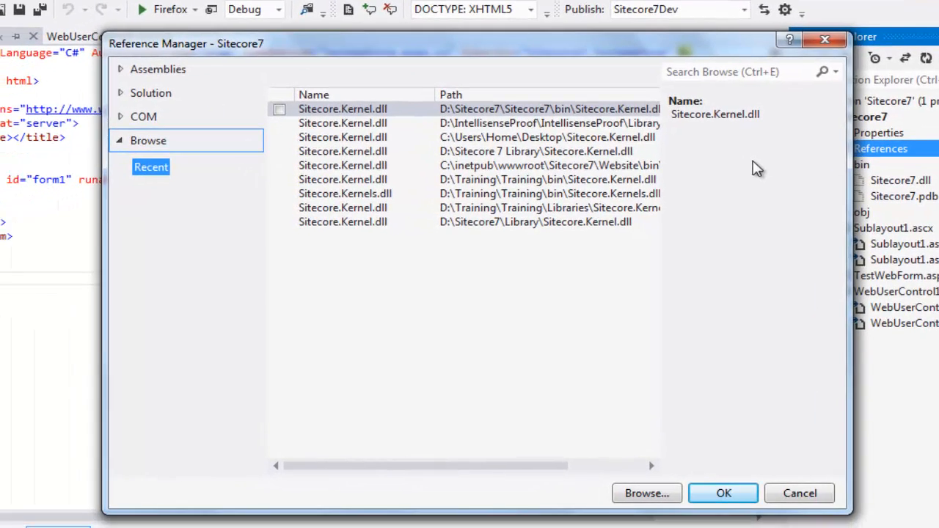
left_click(645, 493)
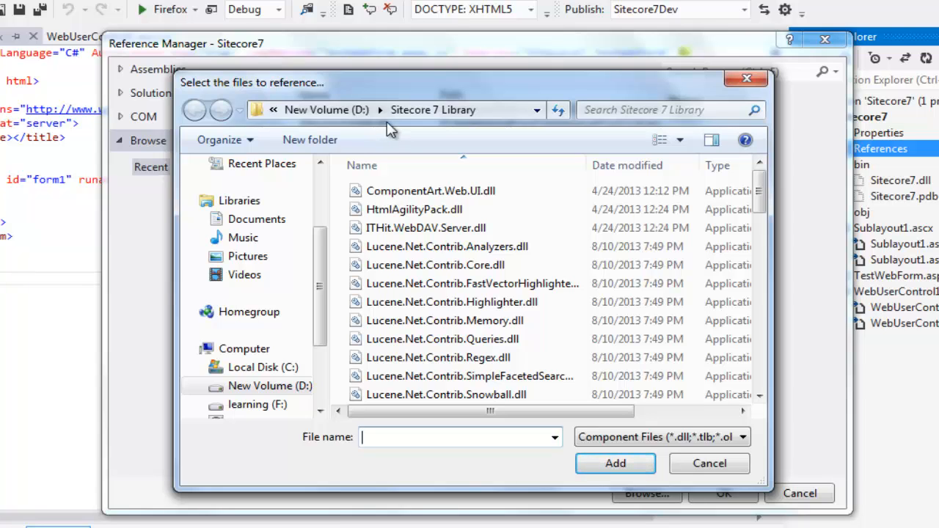
left_click(411, 338)
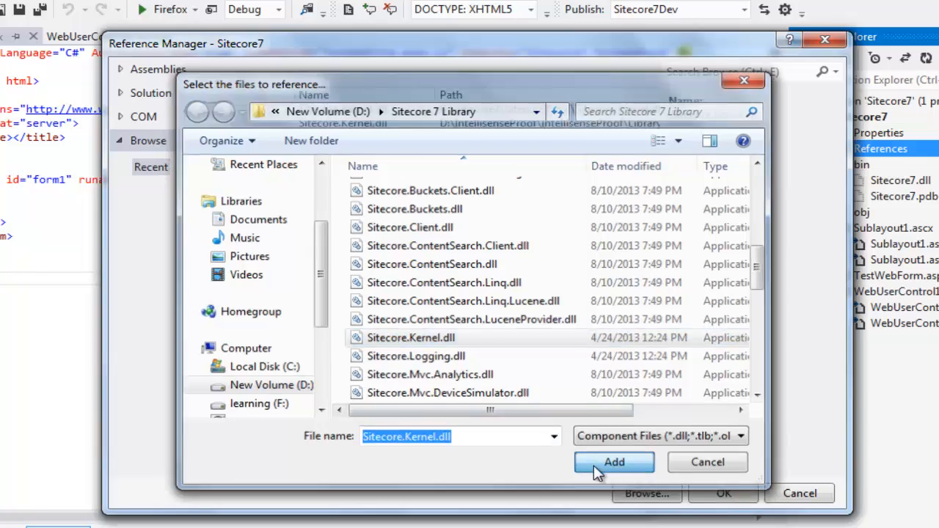
left_click(613, 462)
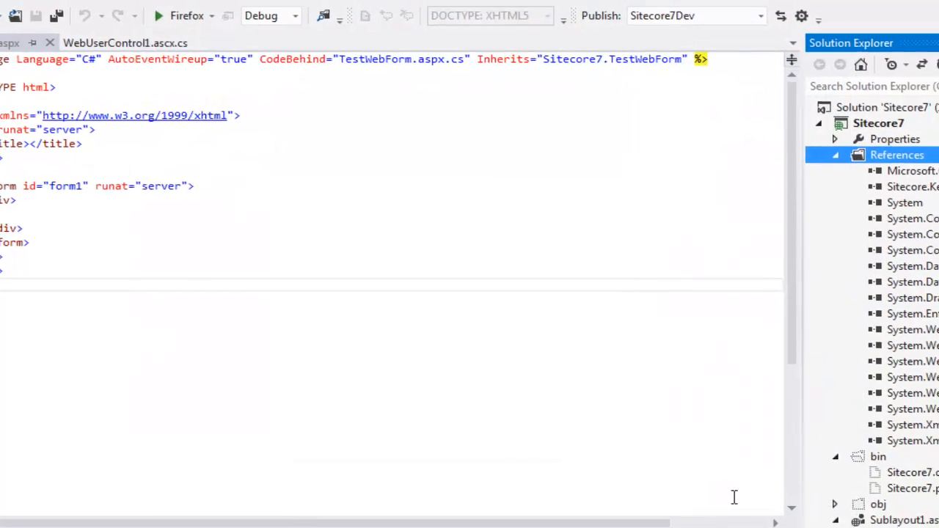
left_click(213, 35)
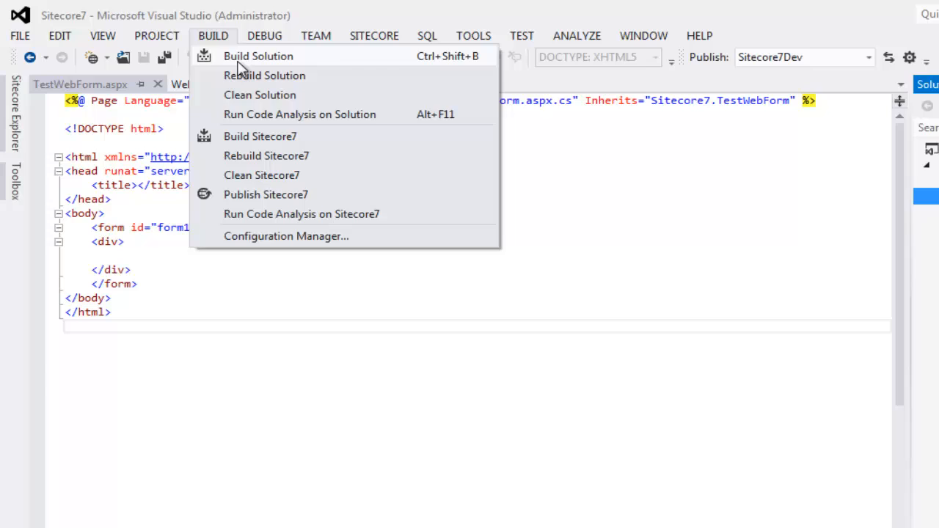
Build the solution and show Sitecore.Kernel.dll with Lucene.Net and HtmlAgilityPack copied into bin.
left_click(258, 56)
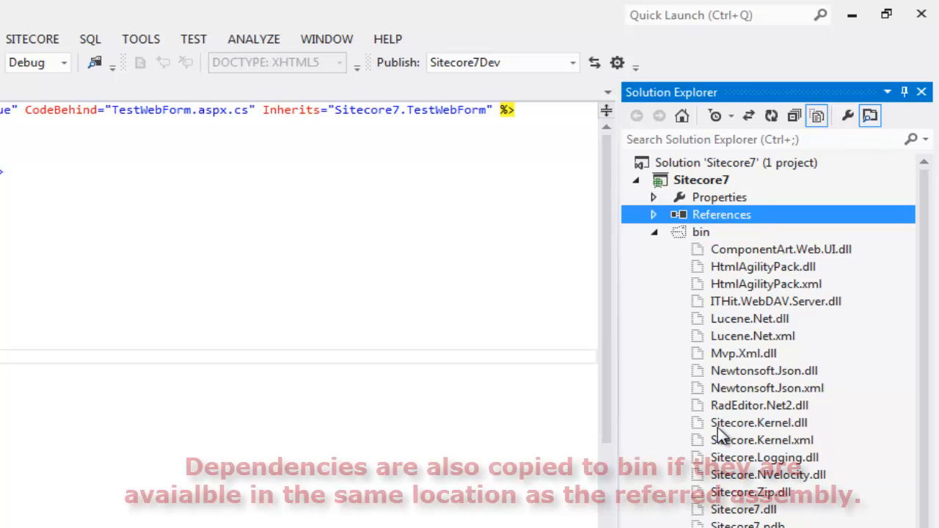
left_click(759, 422)
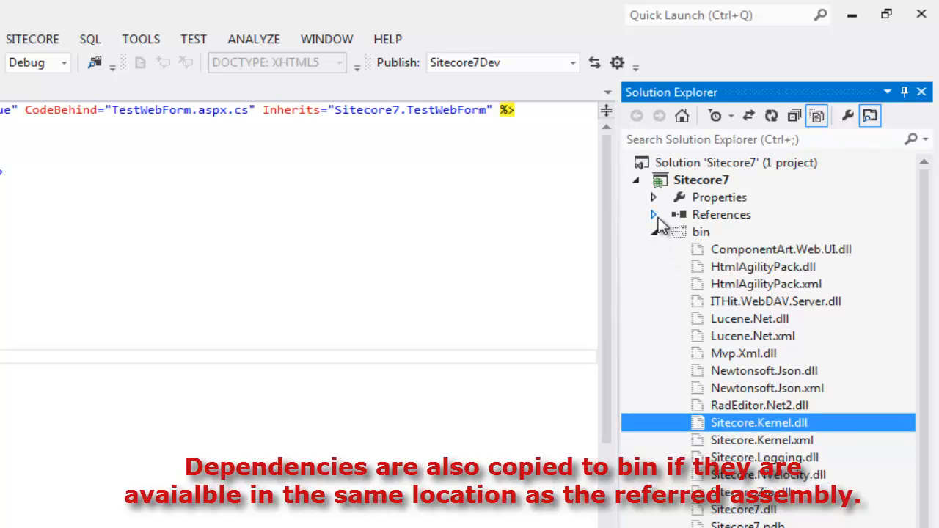
right_click(751, 250)
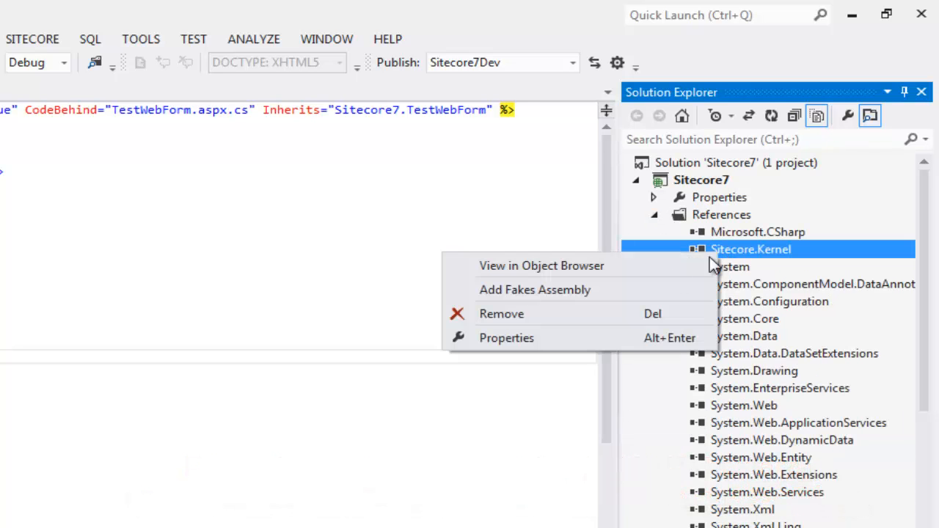
left_click(506, 338)
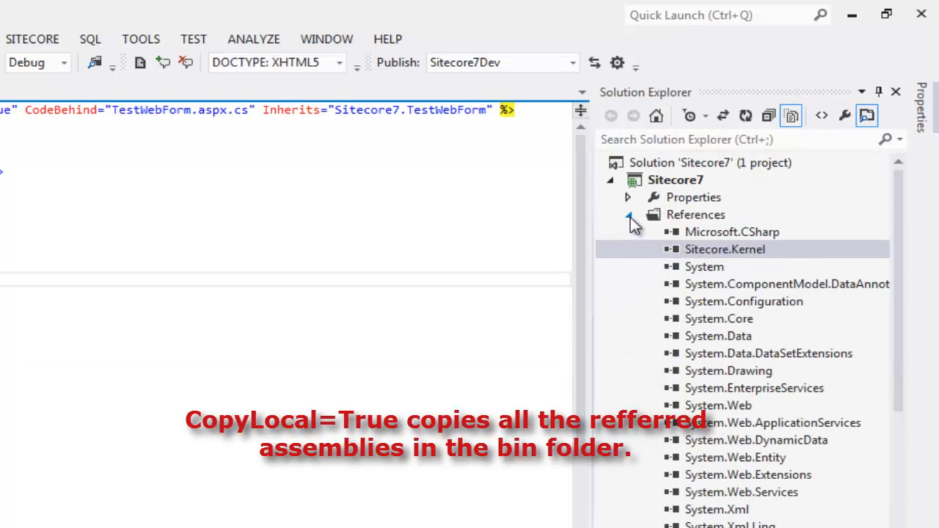
left_click(628, 214)
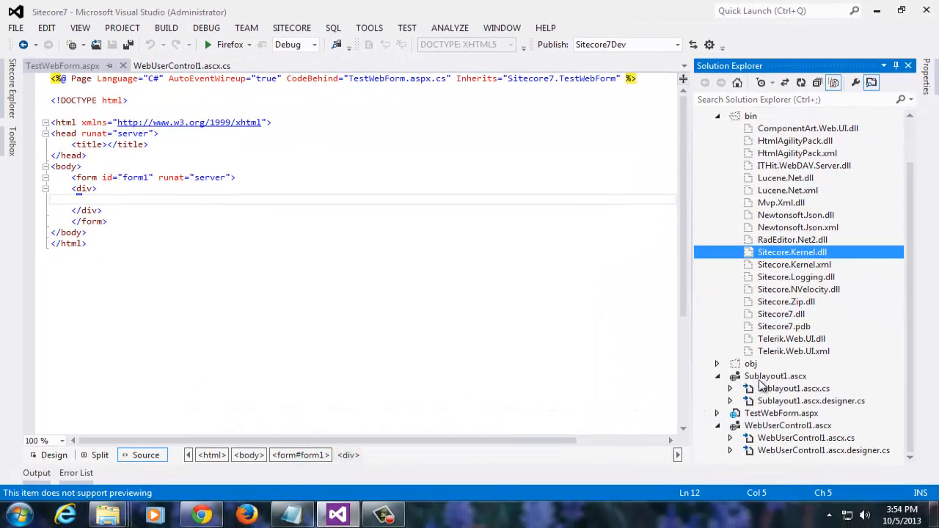
In Sublayout1.ascx, add <sc:Text runat="server" Field="ProfileName" /> picked from IntelliSense.
double_click(775, 375)
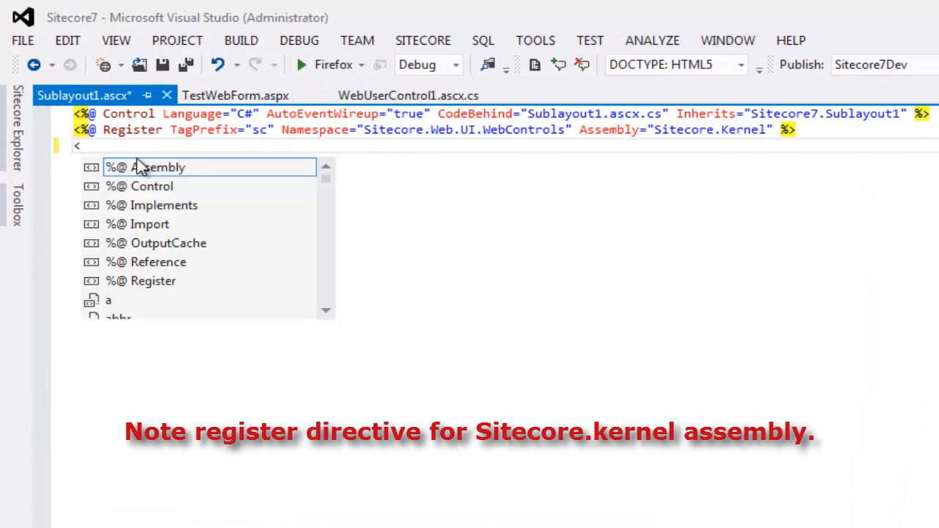
type("<sc:T")
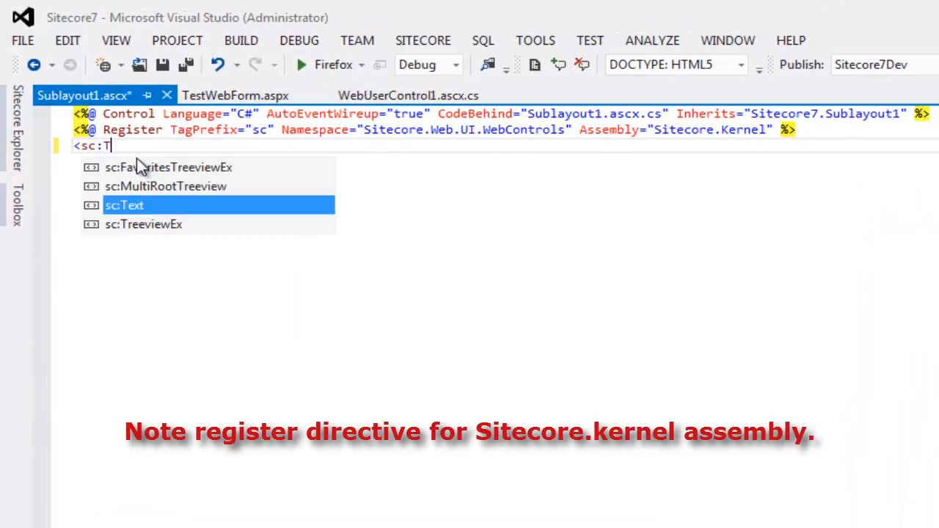
type("x")
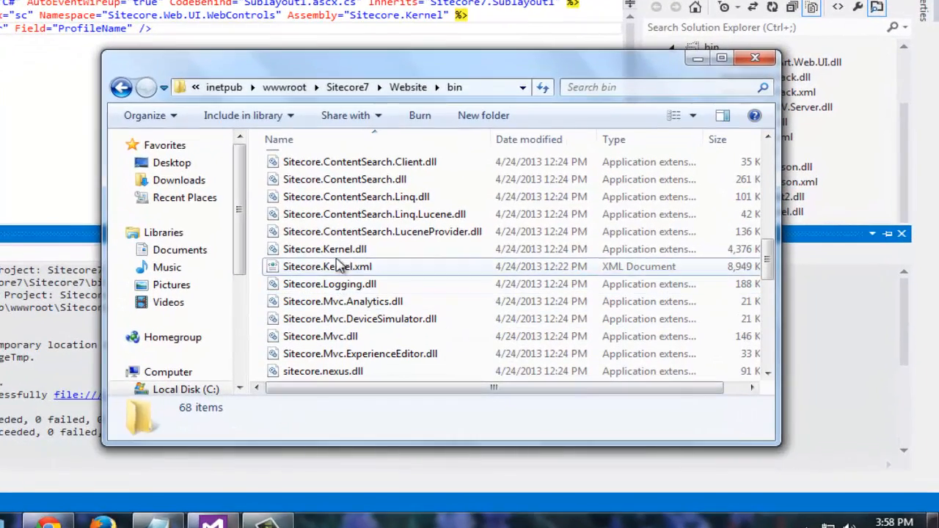
Verify Sitecore.Kernel.dll in the website bin folder, then return and expand the project's References.
left_click(324, 249)
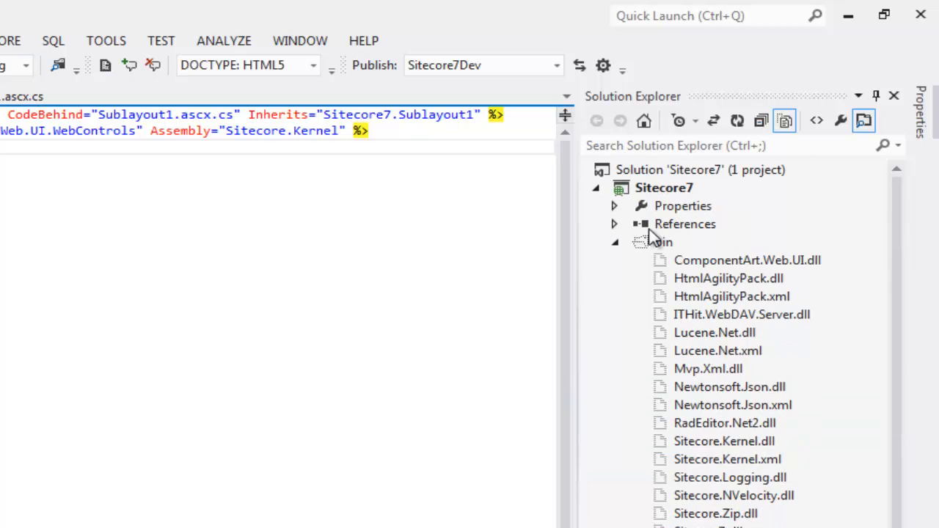
left_click(613, 223)
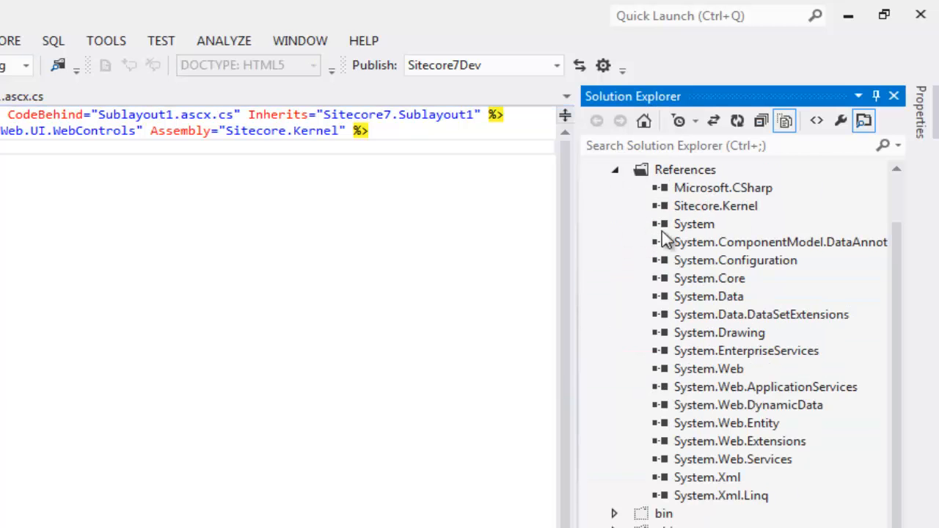
Set Copy Local to False on the Sitecore.Kernel reference, rebuild and refresh the bin listing.
right_click(716, 205)
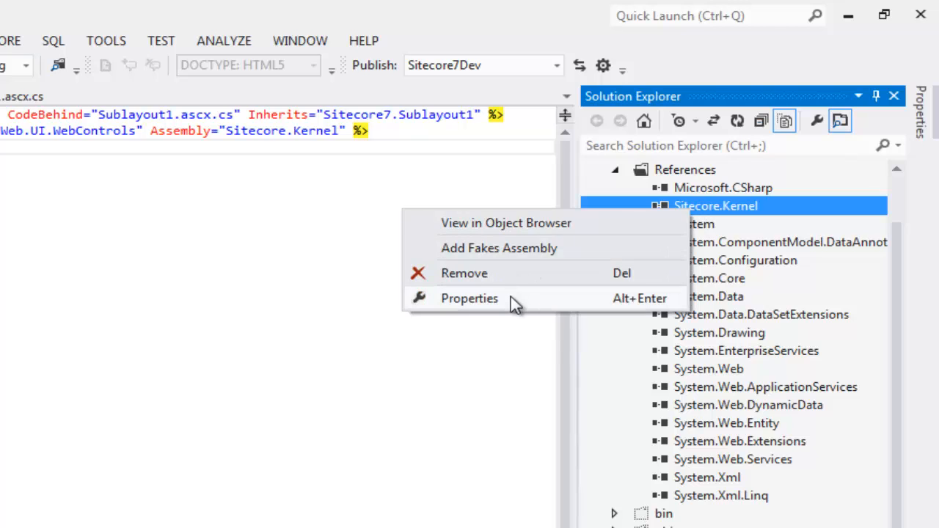
left_click(469, 297)
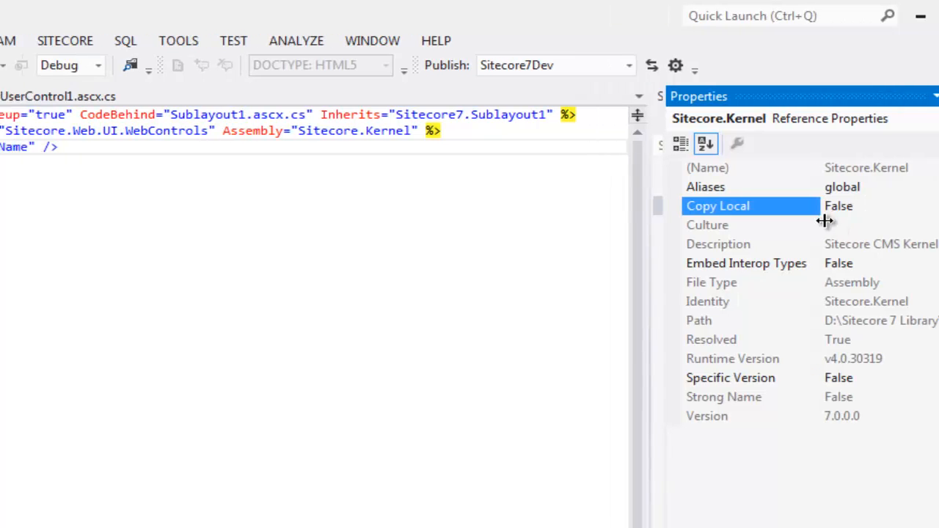
left_click(244, 41)
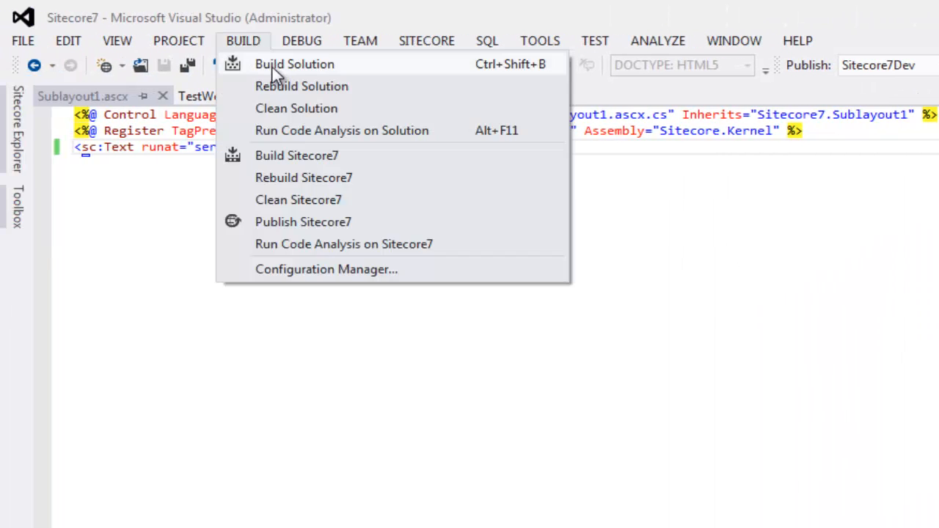
left_click(294, 64)
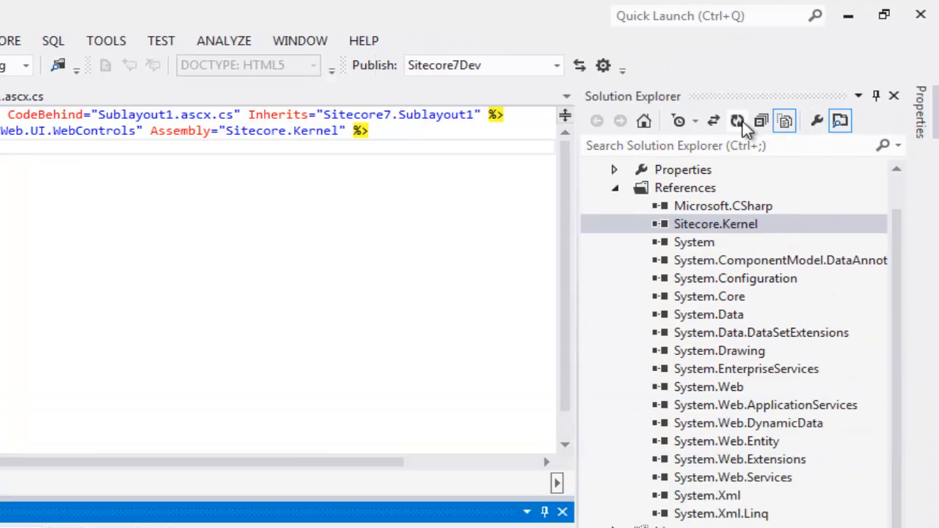
left_click(716, 223)
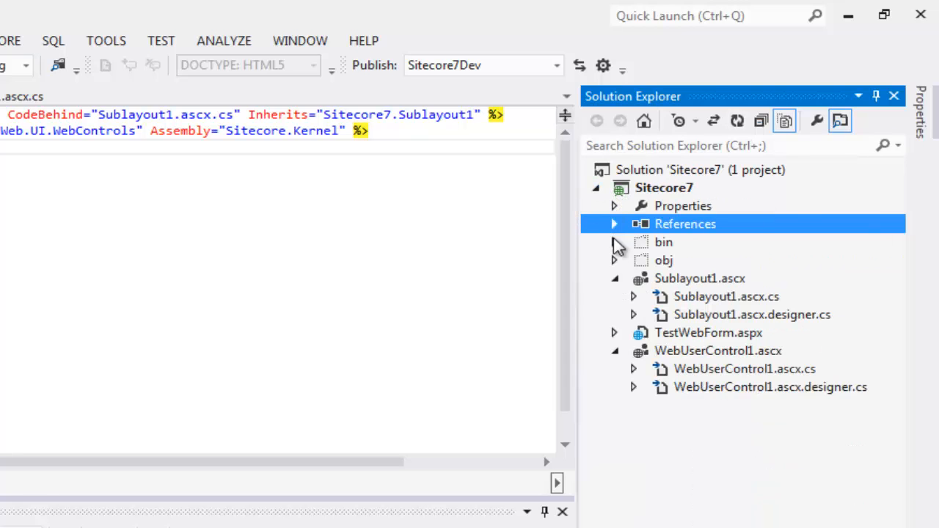
left_click(614, 242)
type("<")
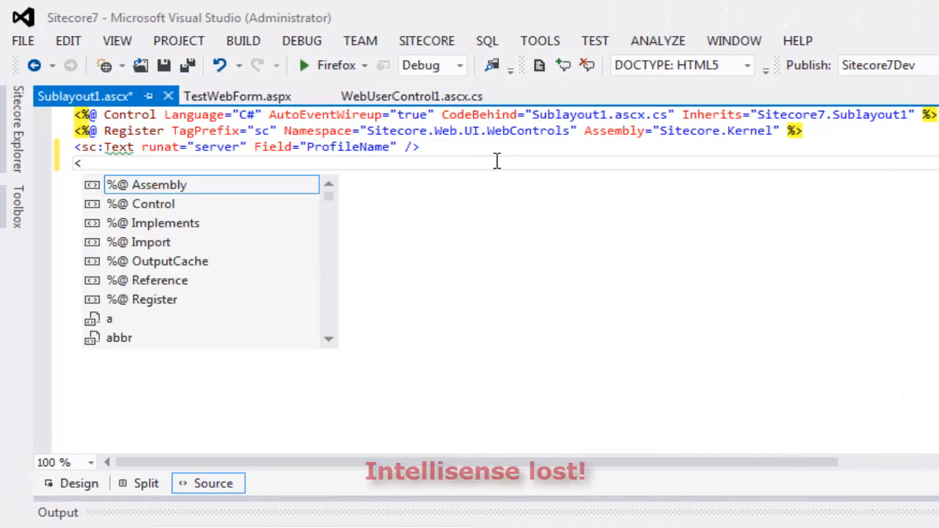
Type sc in Sublayout1.ascx to show IntelliSense no longer suggests Sitecore tags.
type("scK")
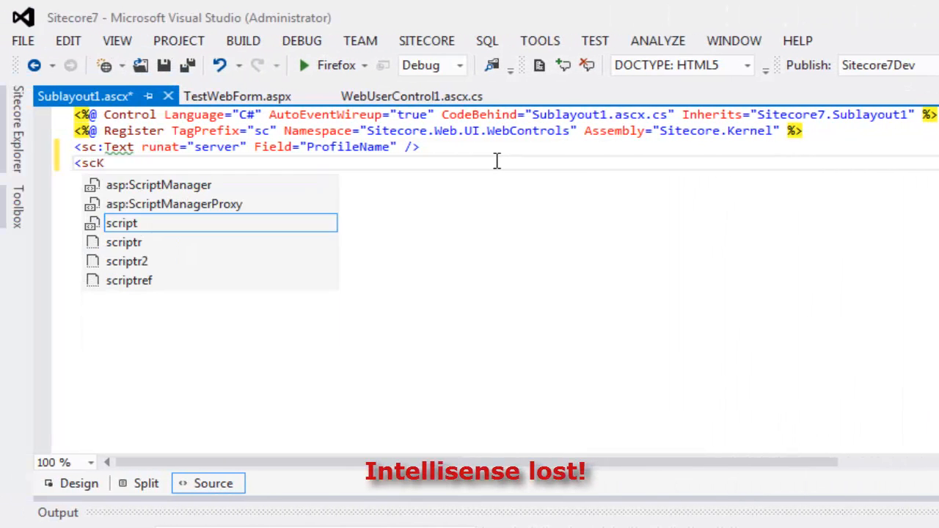
type("K")
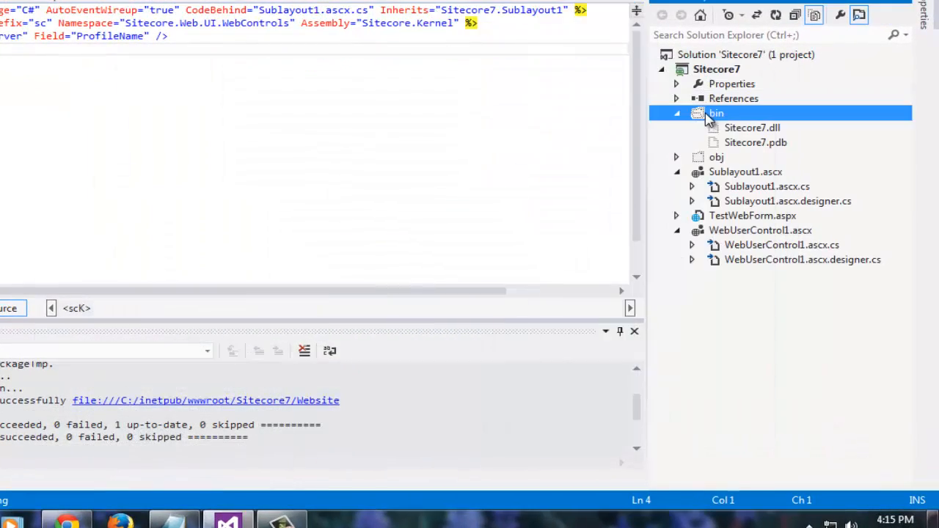
Paste Sitecore.Kernel.dll back into the project's bin folder.
right_click(716, 113)
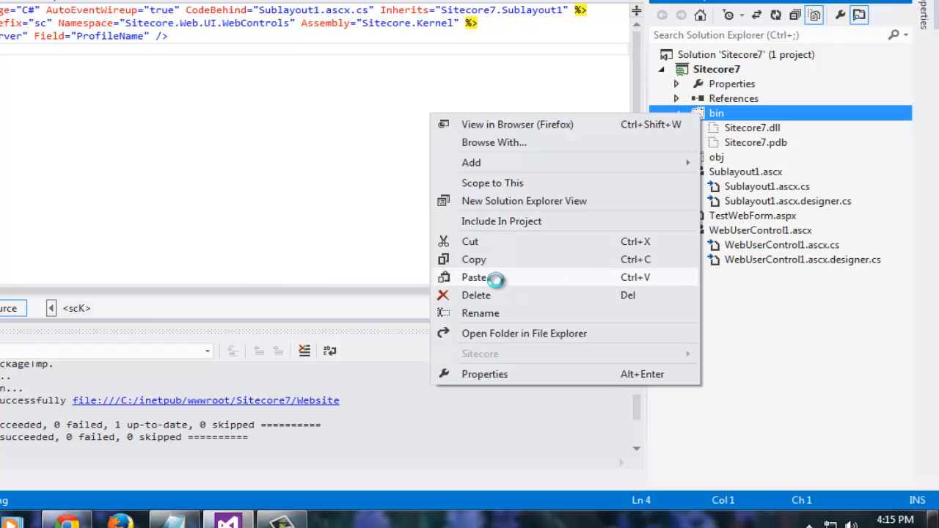
left_click(473, 276)
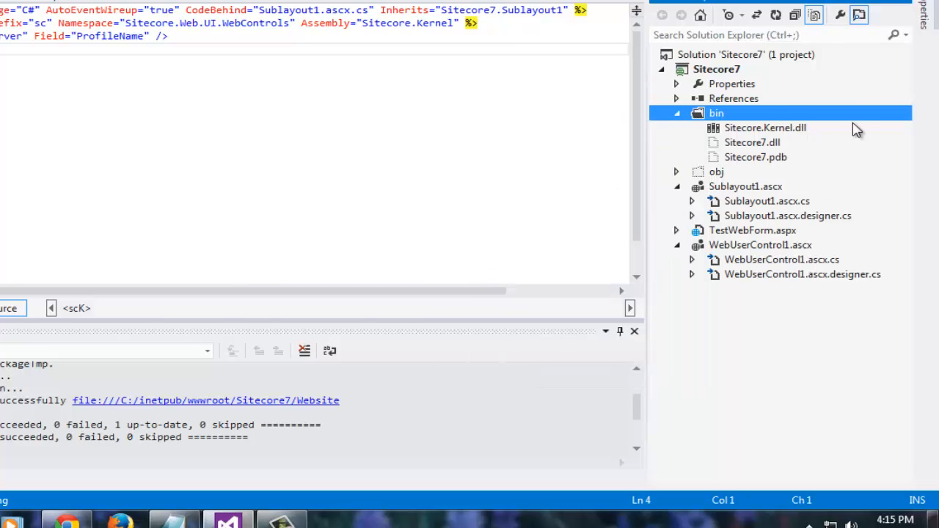
right_click(764, 128)
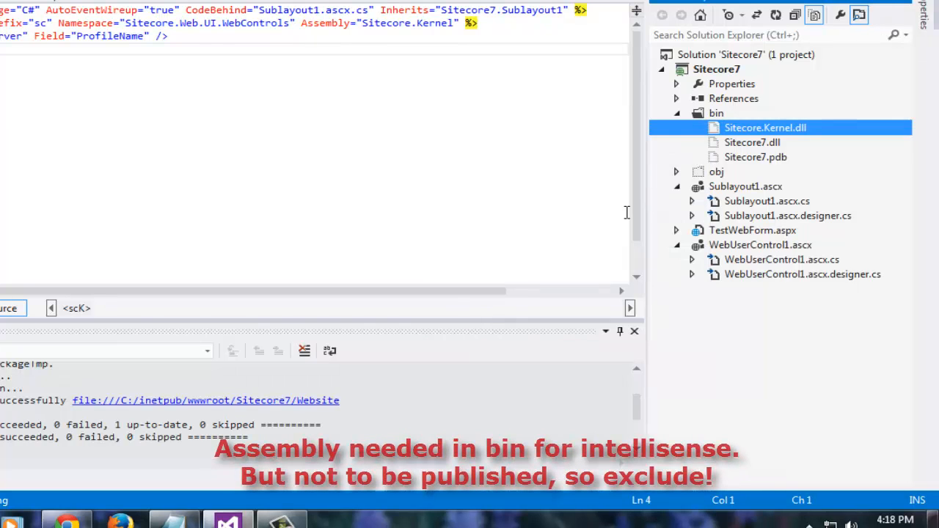
mouse_move(668, 163)
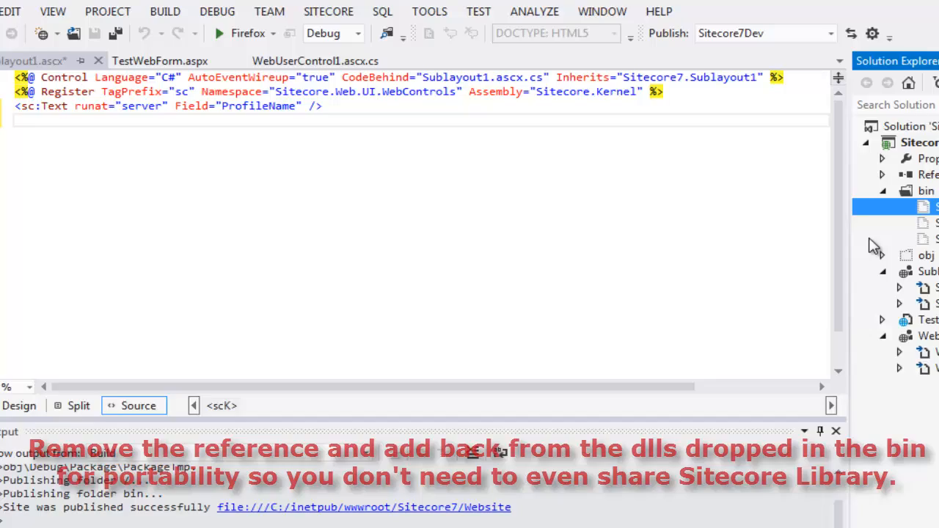
Start a <sc tag in Sublayout1.ascx and get sc: controls such as sc:Image offered.
type("<sc")
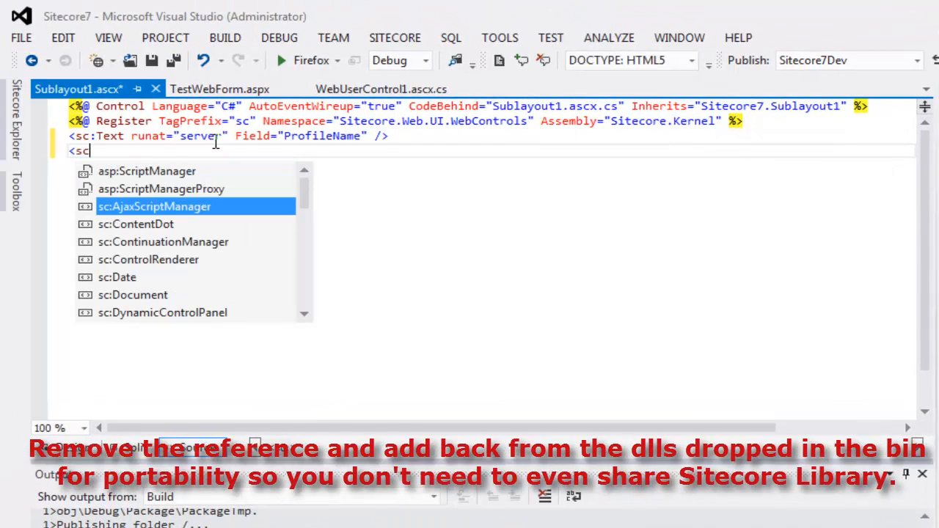
type("i")
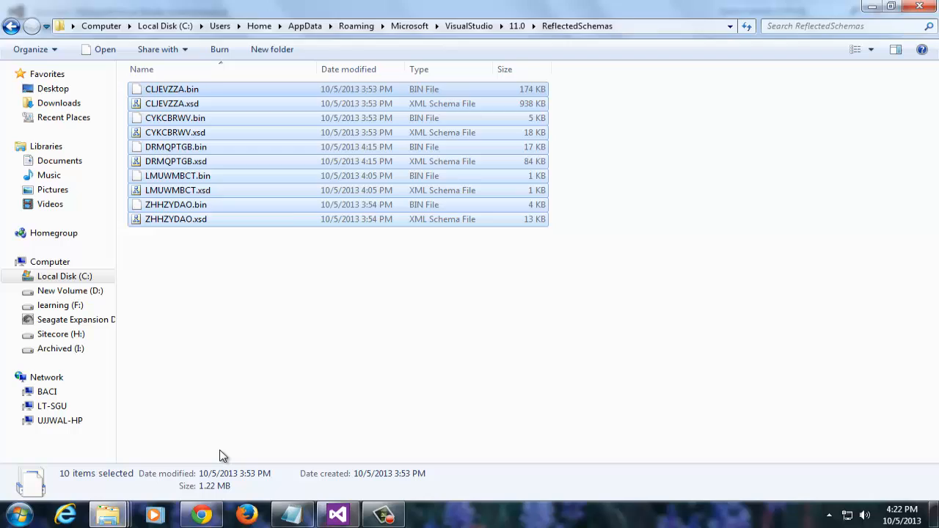
Delete the ten cached schema files from ReflectedSchemas and confirm.
key("Delete")
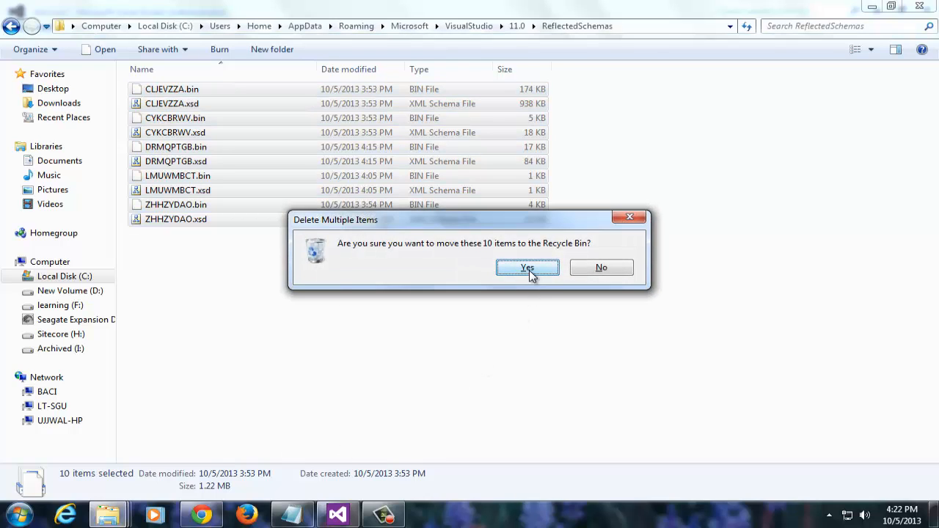
left_click(527, 267)
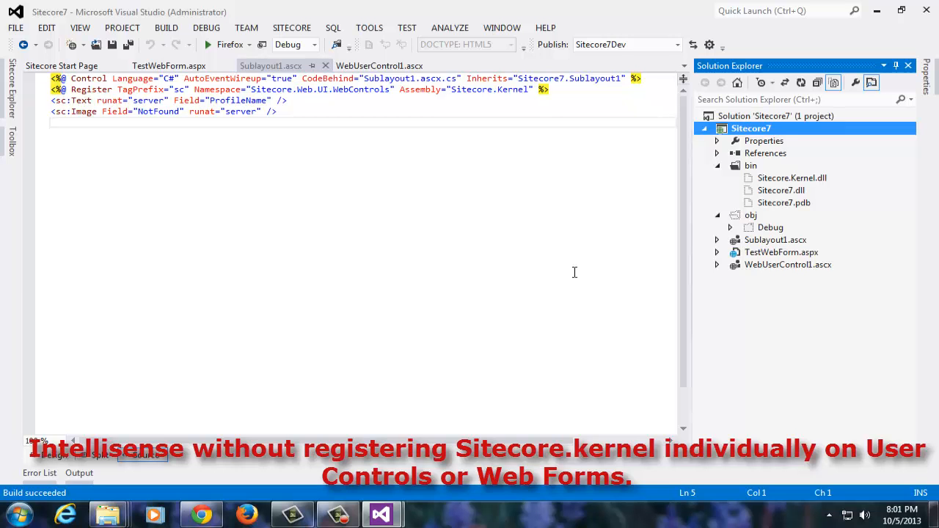
Add a new Web Configuration File (Web.config) to the Sitecore7 project.
right_click(751, 127)
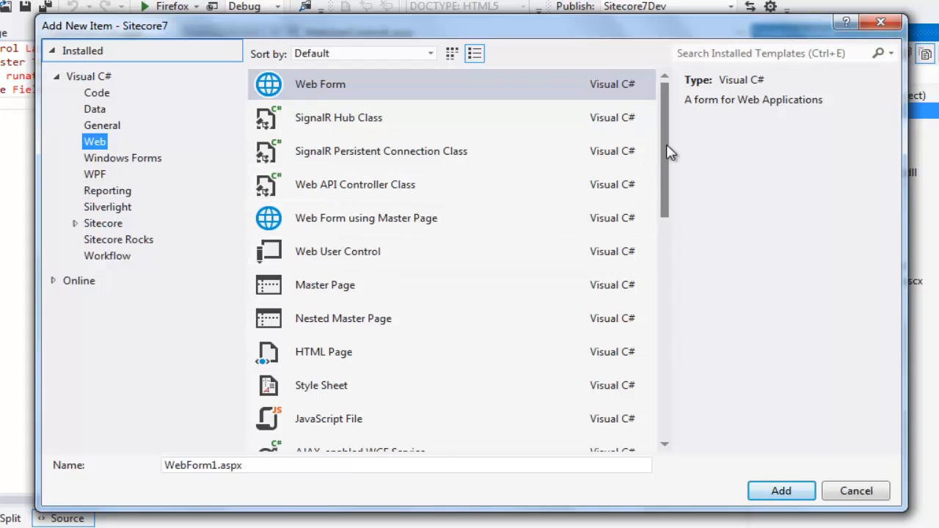
left_click(350, 385)
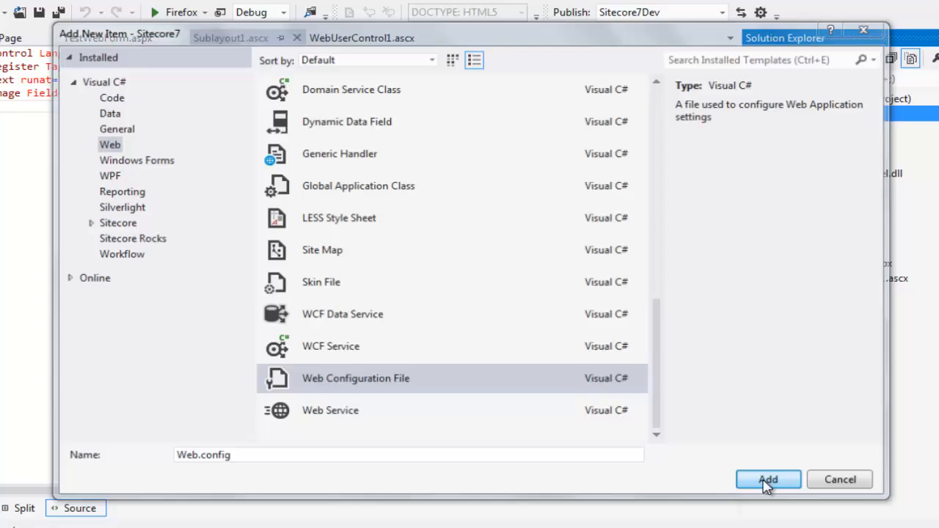
left_click(767, 479)
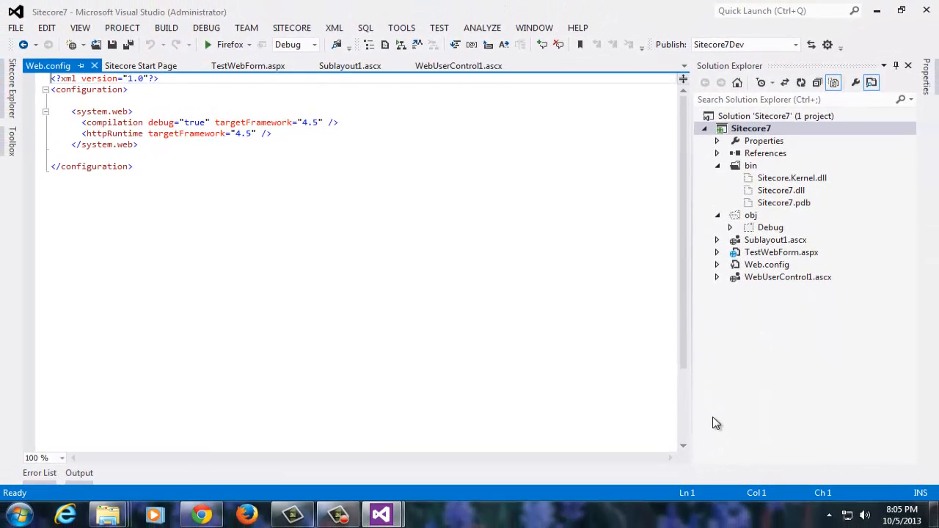
mouse_move(108, 513)
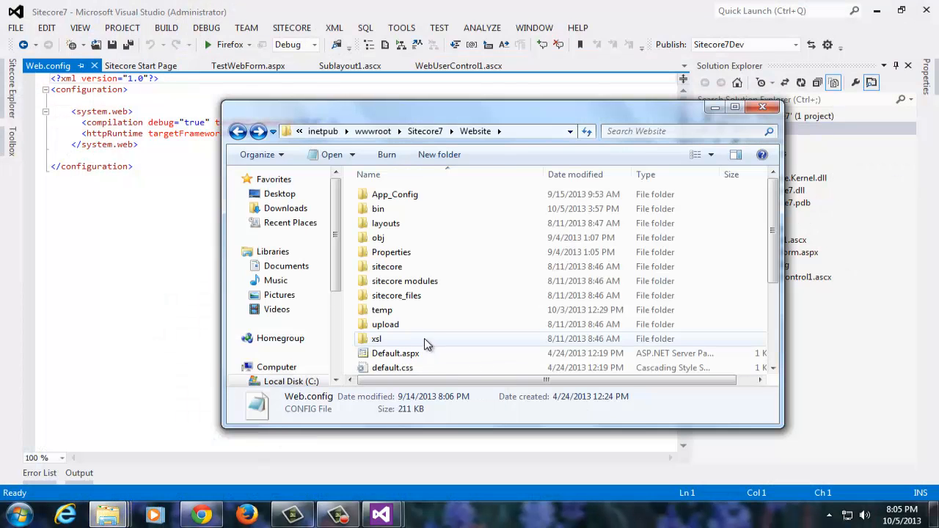
Open the Sitecore7 website root's Web.config and switch to its editor window.
left_click(393, 323)
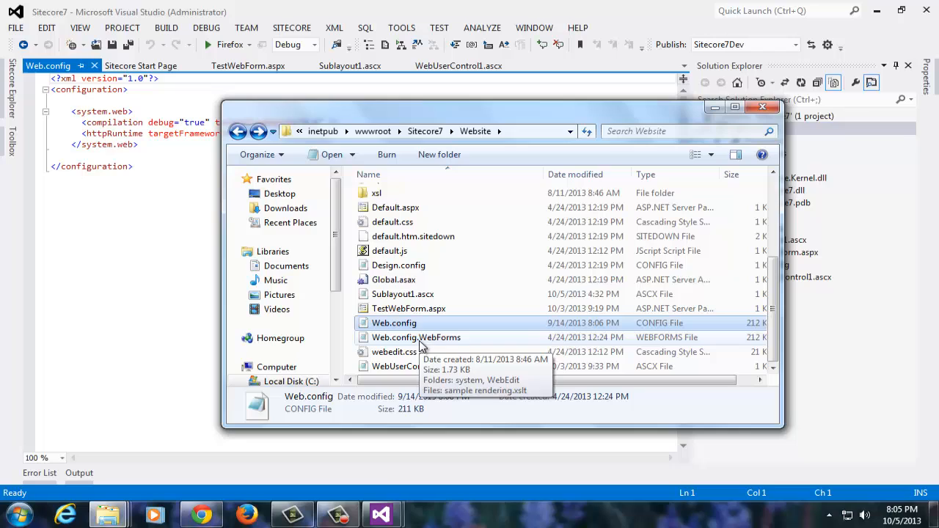
left_click(394, 323)
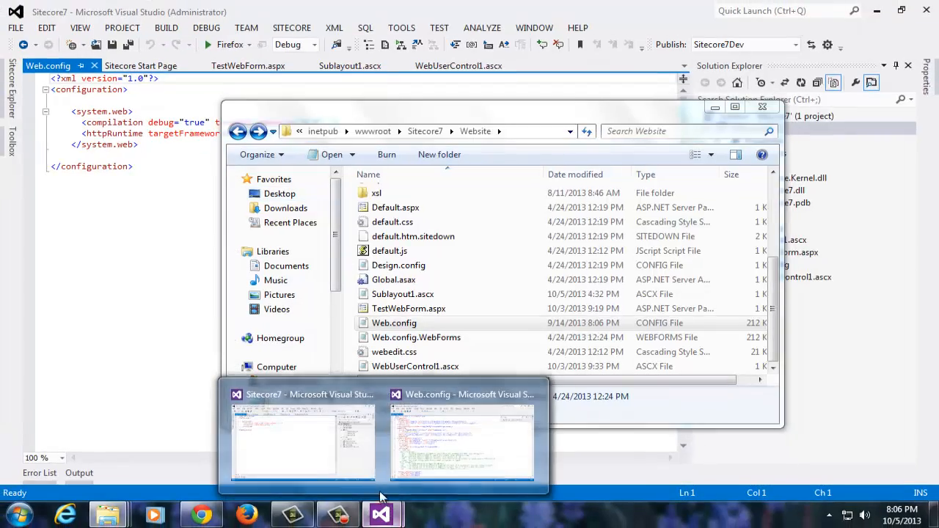
left_click(462, 440)
type("<")
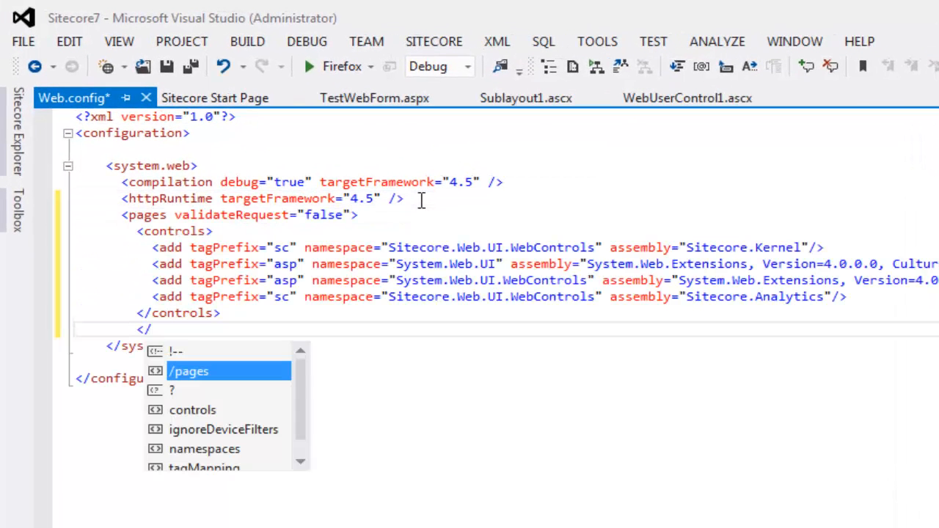
Close the pasted </pages> section, save Web.config and bring up its file properties.
type("/")
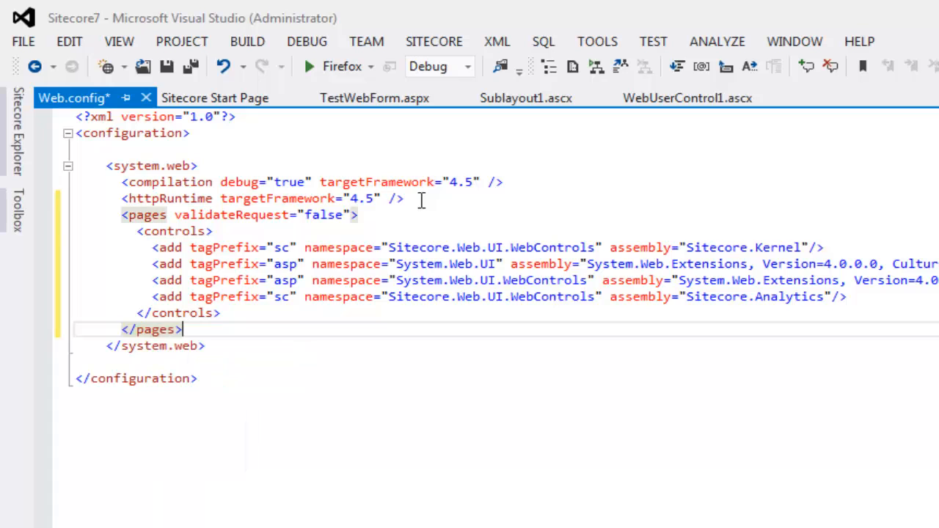
left_click(246, 41)
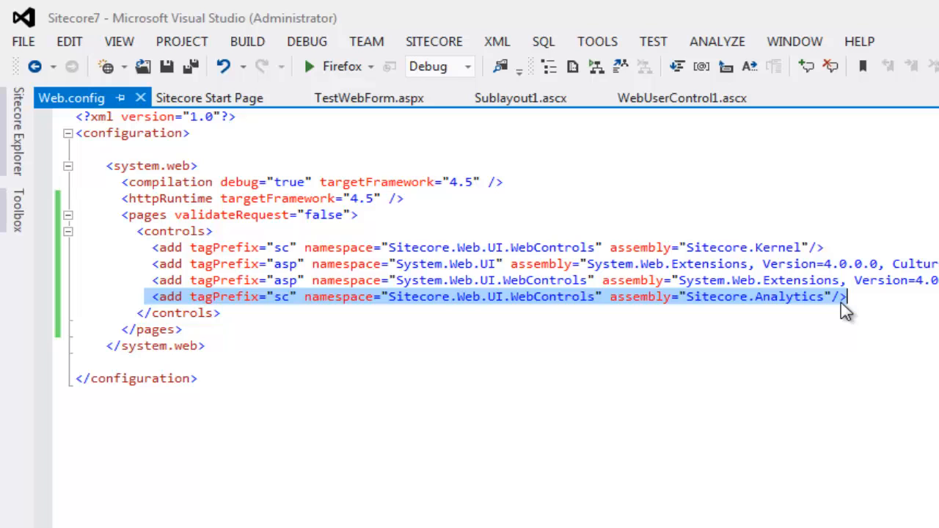
right_click(772, 287)
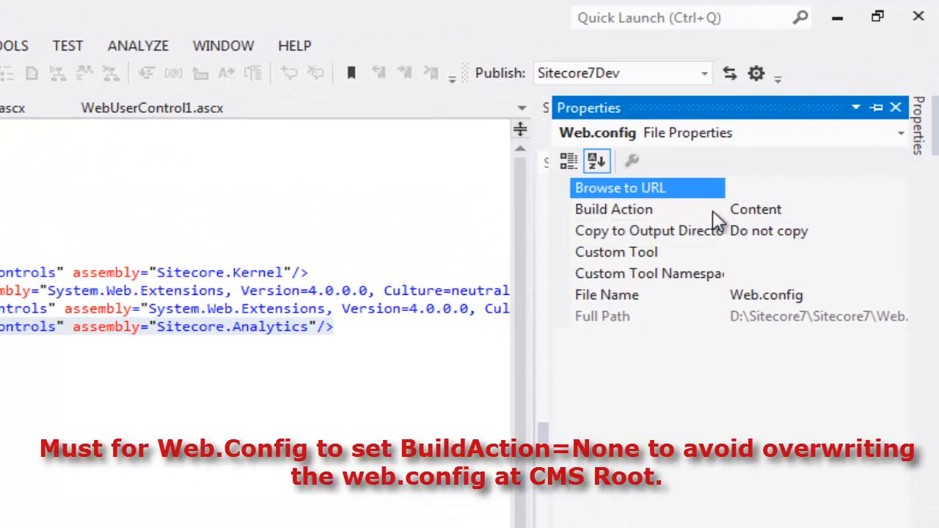
Change Web.config's Build Action from Content to None.
left_click(613, 208)
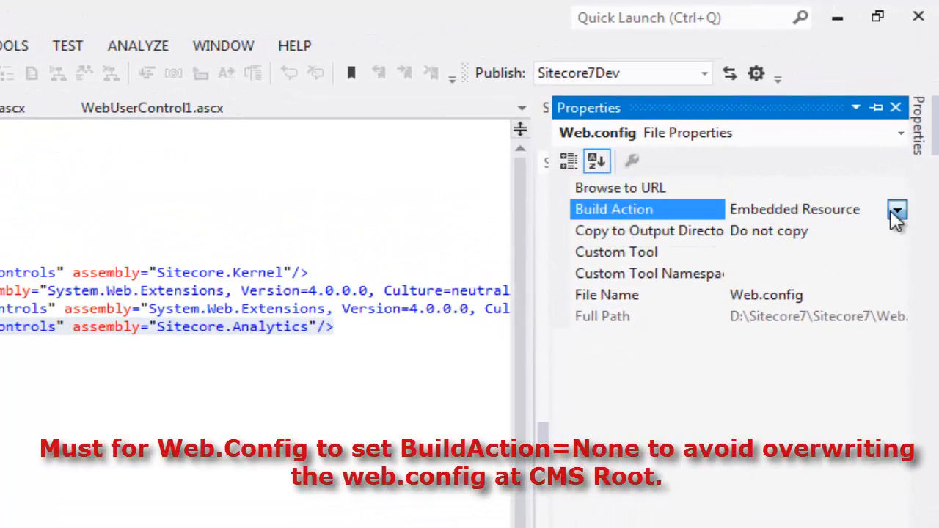
left_click(896, 208)
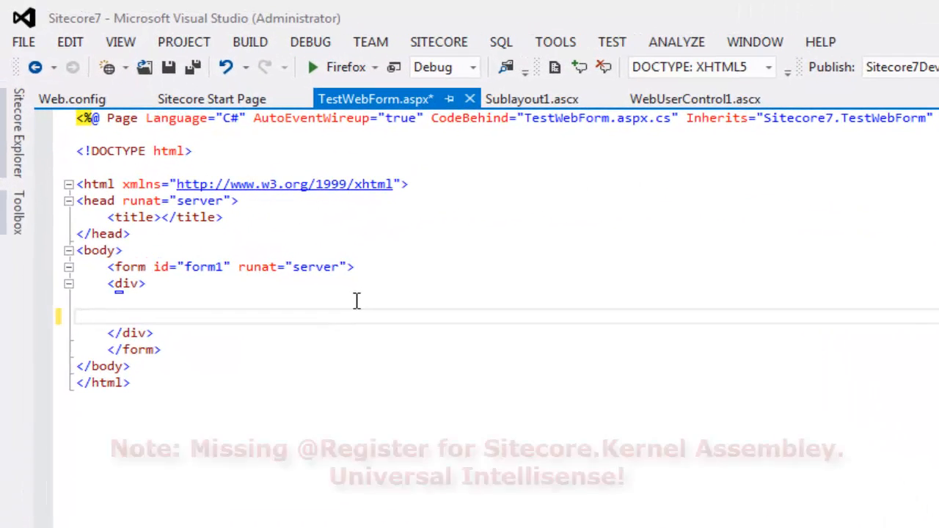
Add <sc:Image runat="server" Field="profilePic" ID="ProfilePic" /> inside TestWebForm.aspx's div.
type("<sc")
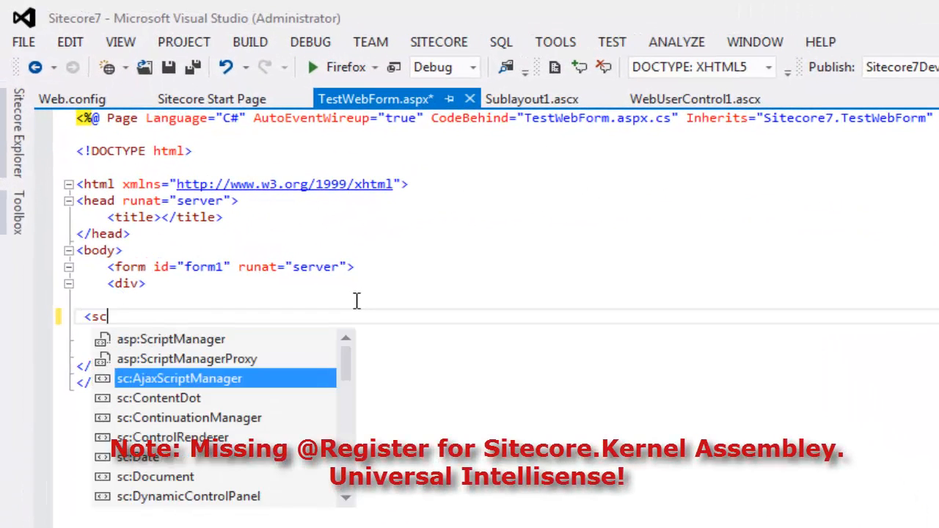
type("image")
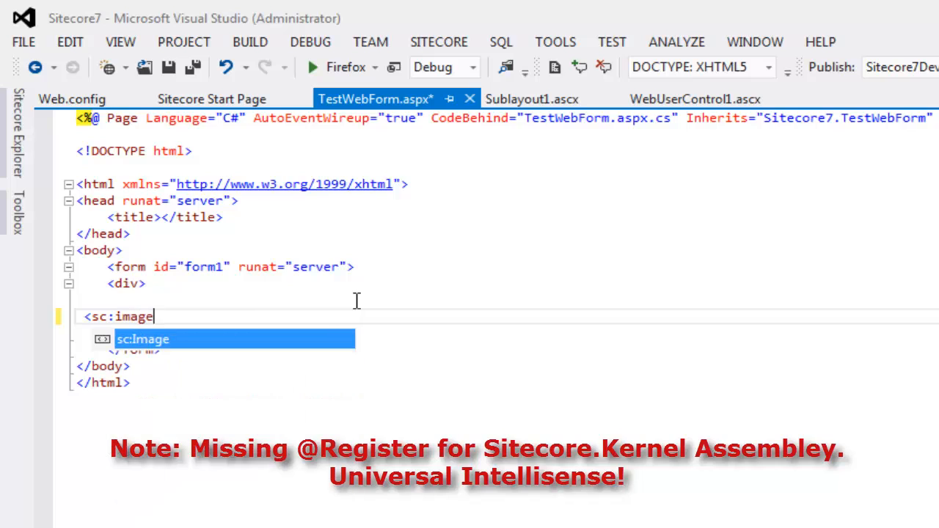
type("runat=\"server\" Field=\"profilePic\" ID=\"ProfilePic\" />")
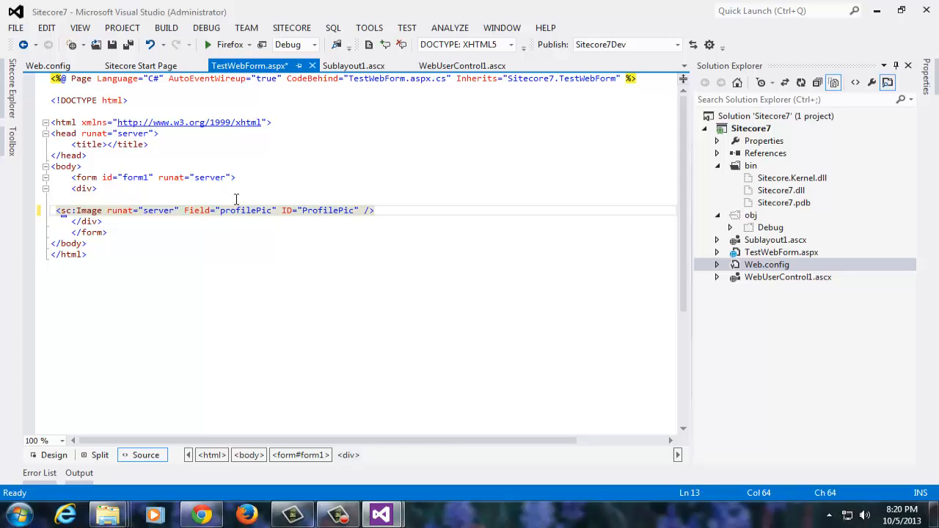
Build the Sitecore7 solution: 1 succeeded, 0 failed.
left_click(166, 26)
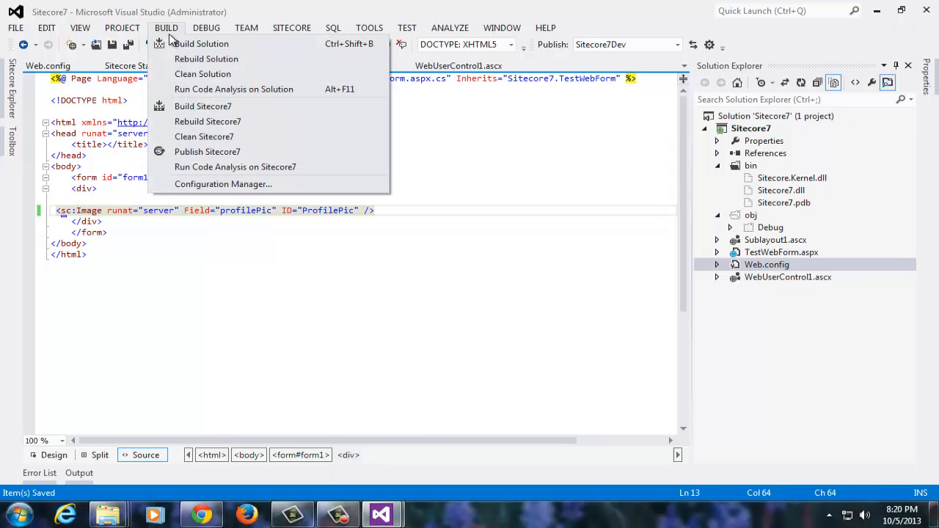
left_click(199, 44)
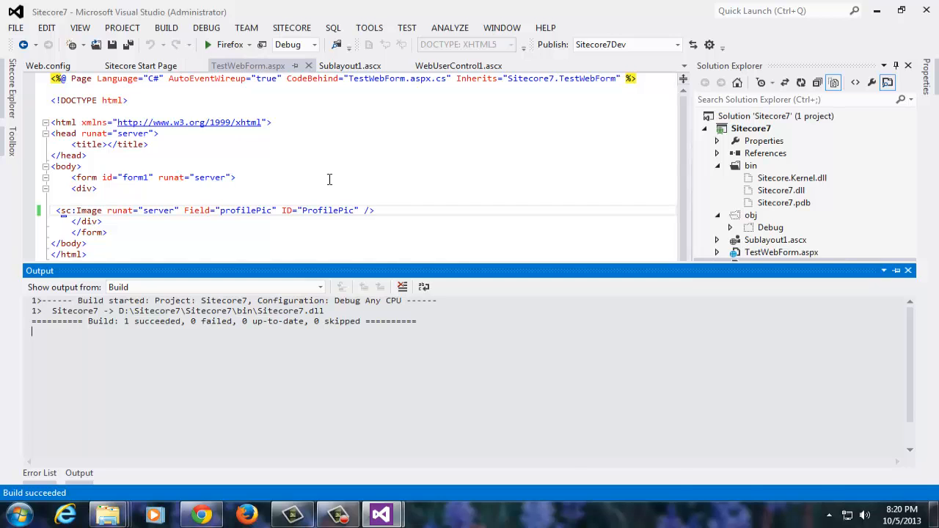